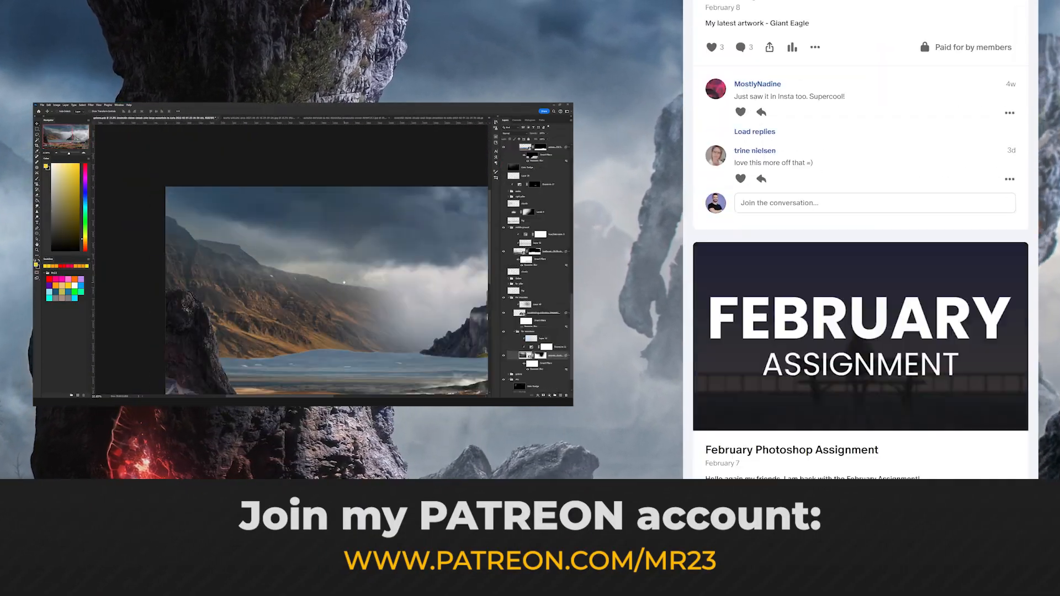
Create a #191919 Solid Color fill layer, invert its mask, and brush the golem silhouette in white.
{"action": "scroll", "scroll_direction": "down", "scroll_amount": 3}
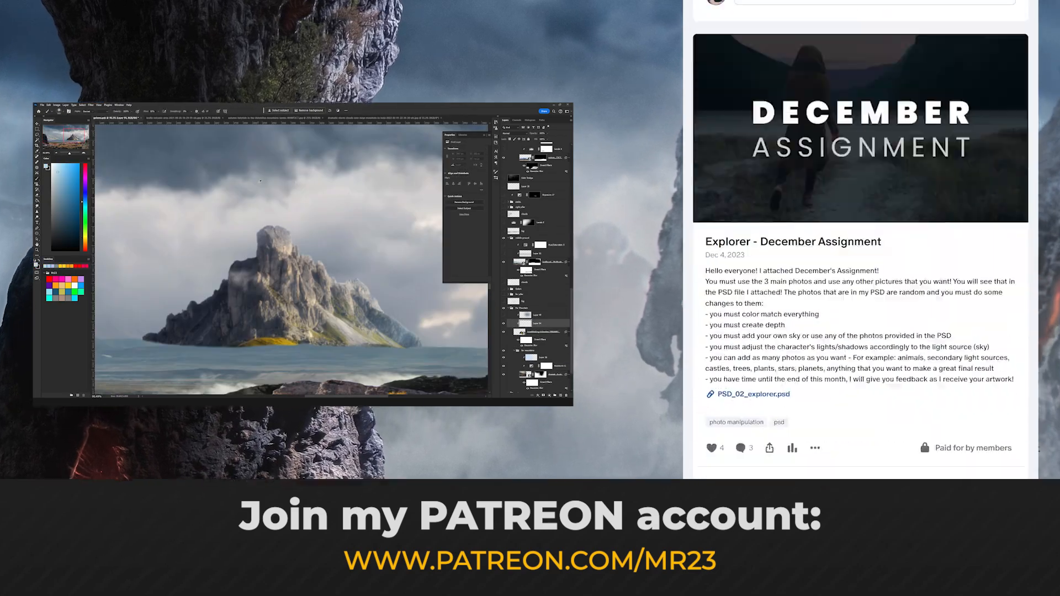
{"action": "scroll", "scroll_direction": "down", "scroll_amount": 3}
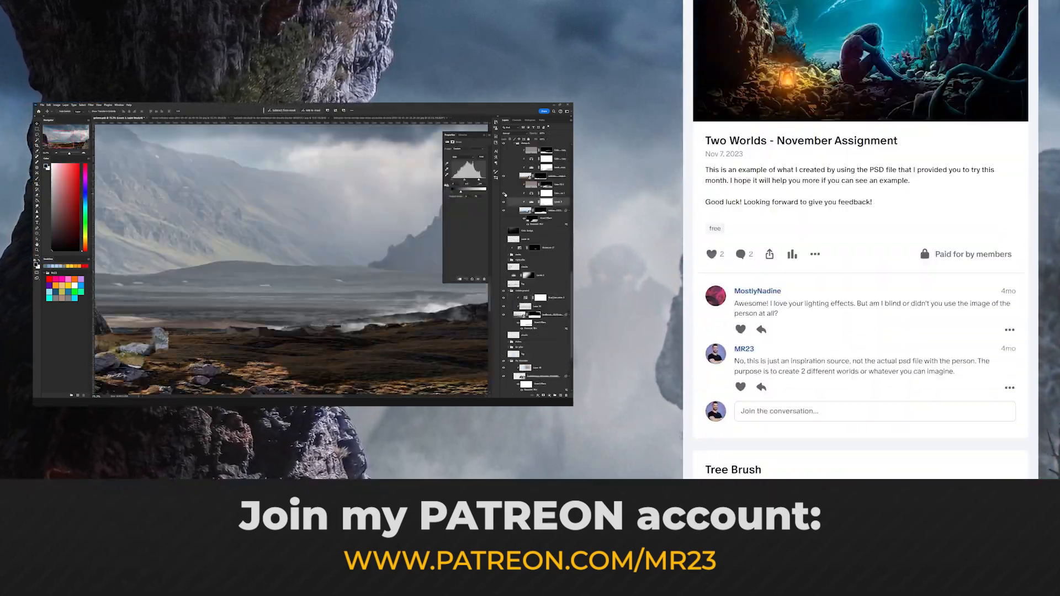
{"action": "scroll", "scroll_direction": "down", "scroll_amount": 3}
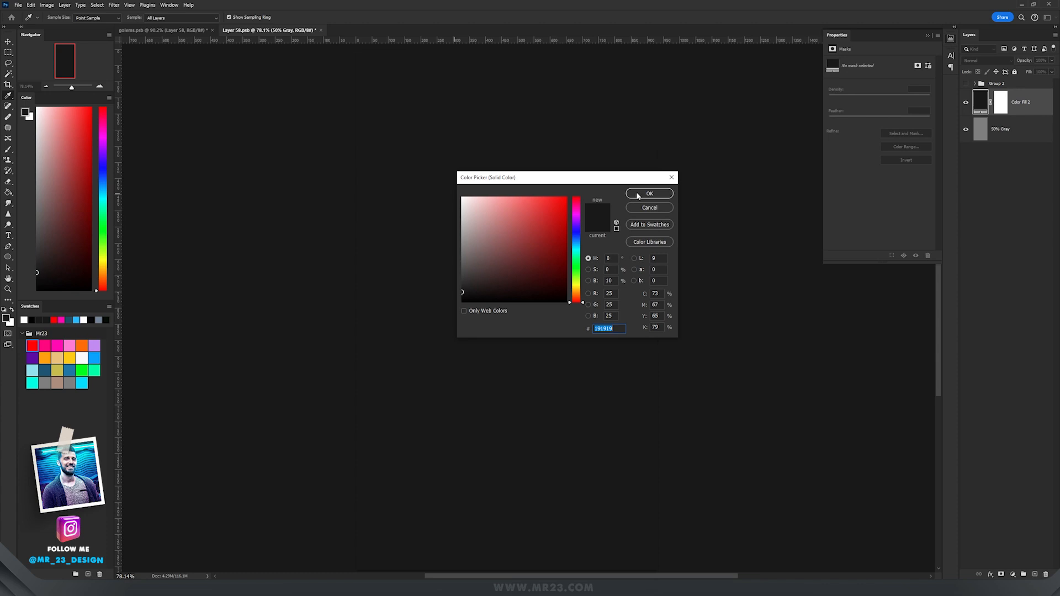
{"action": "left_click", "coordinate": [649, 193]}
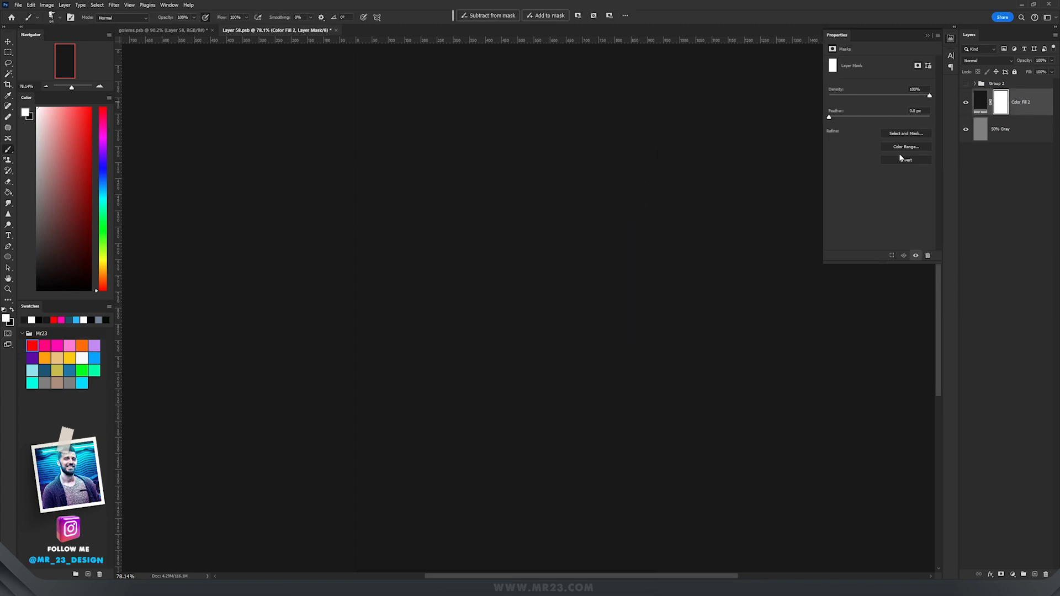
{"action": "left_click", "coordinate": [906, 160]}
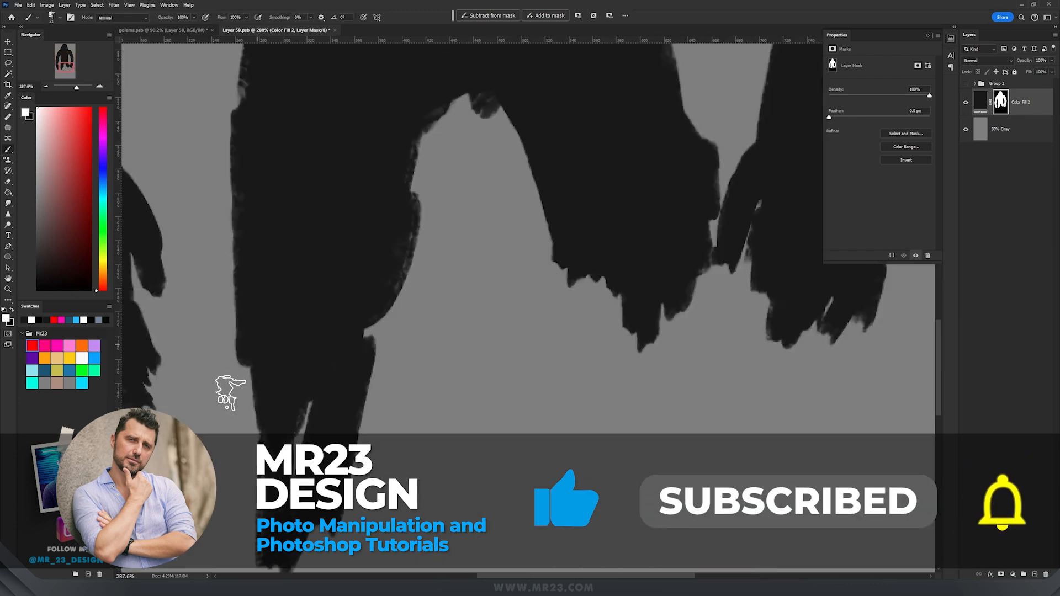
{"action": "left_click", "coordinate": [440, 29]}
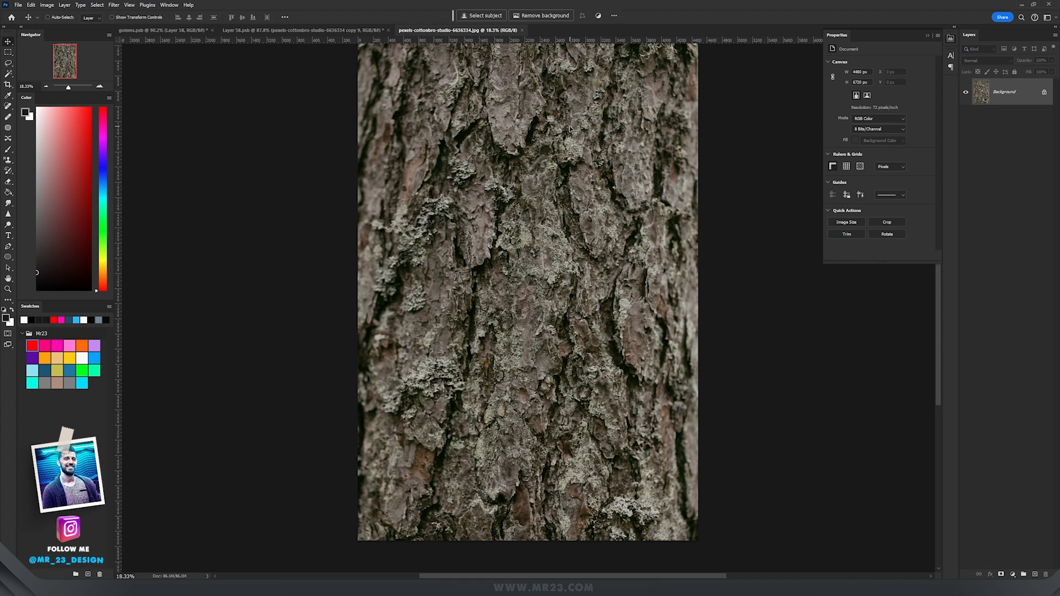
{"action": "mouse_move", "coordinate": [628, 151]}
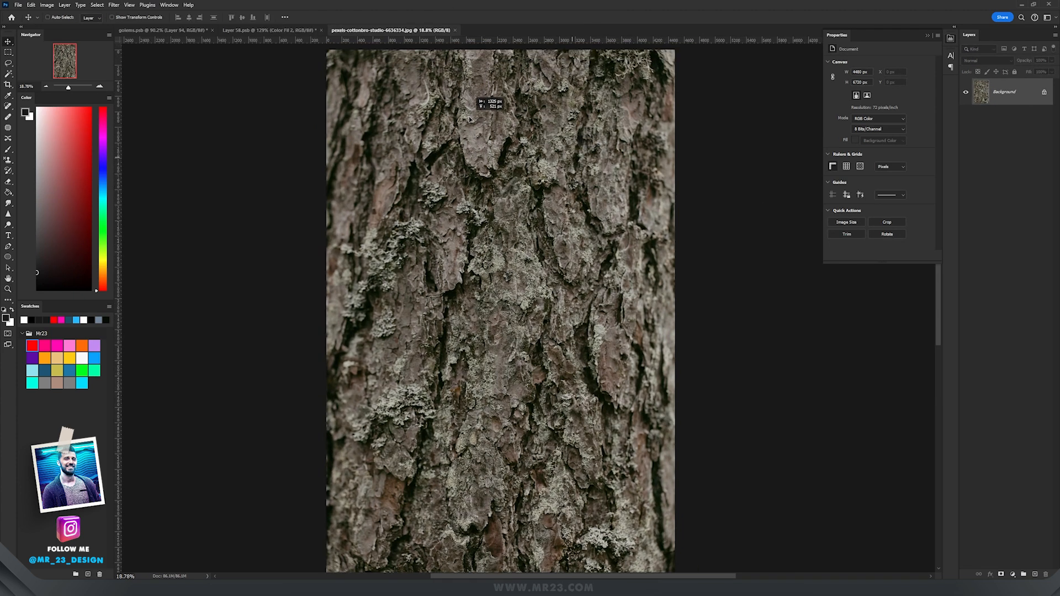
Bring the bark texture photo into the golem document with the Move tool.
{"action": "left_click", "coordinate": [267, 30]}
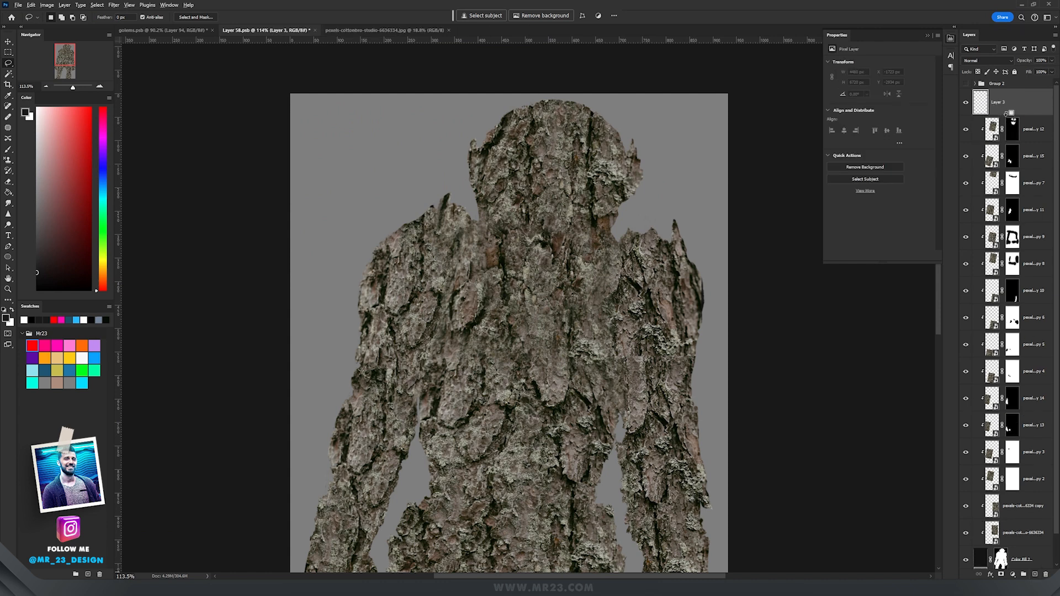
Set the new layer to Multiply and brush dark shading over the golem's face and upper chest.
{"action": "left_click", "coordinate": [987, 60]}
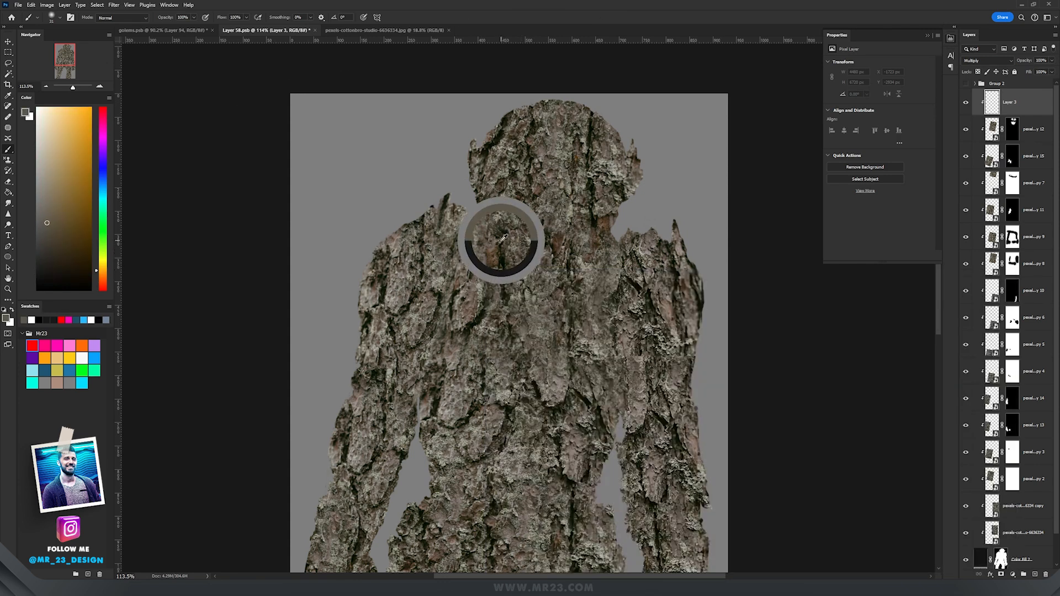
{"action": "left_click", "coordinate": [501, 243]}
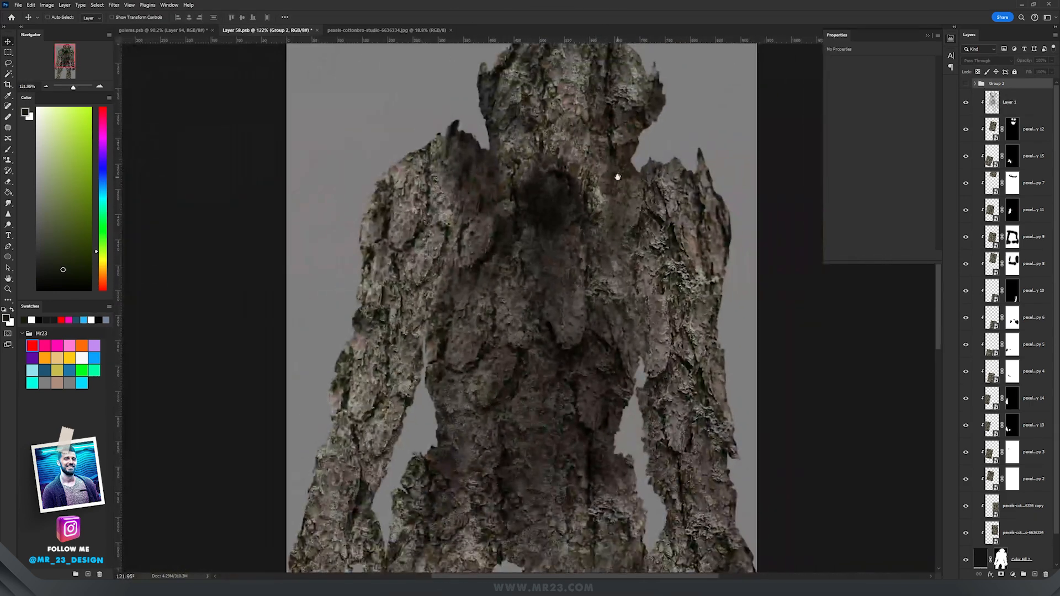
Add a clipped Levels adjustment pulling output down to darken the golem.
{"action": "left_click", "coordinate": [1009, 102]}
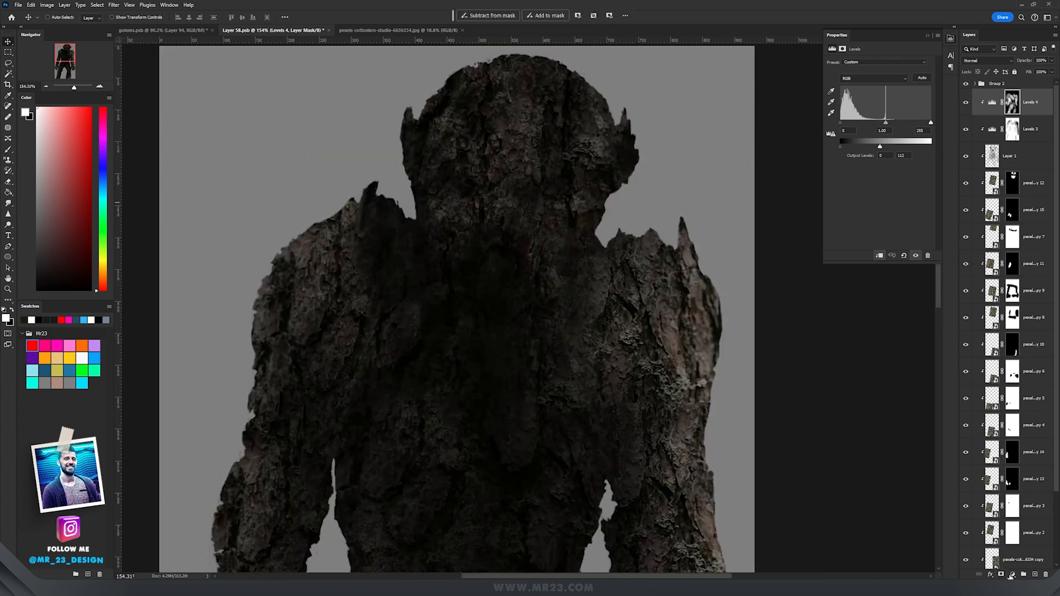
Add an Exposure adjustment raising Exposure and Gamma to bring out the bark highlights.
{"action": "left_click", "coordinate": [1013, 574]}
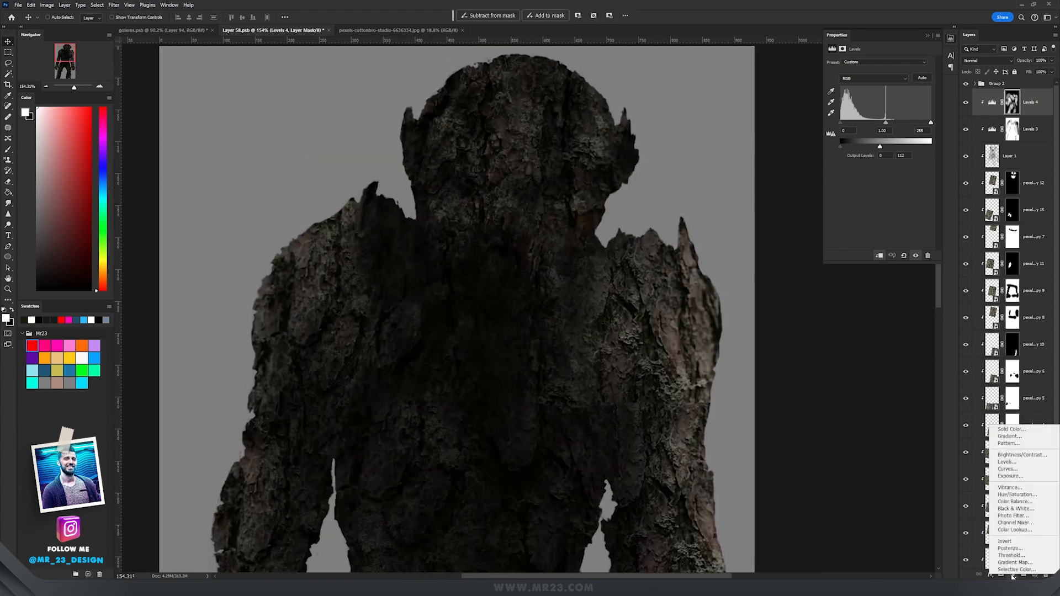
{"action": "left_click", "coordinate": [1009, 475]}
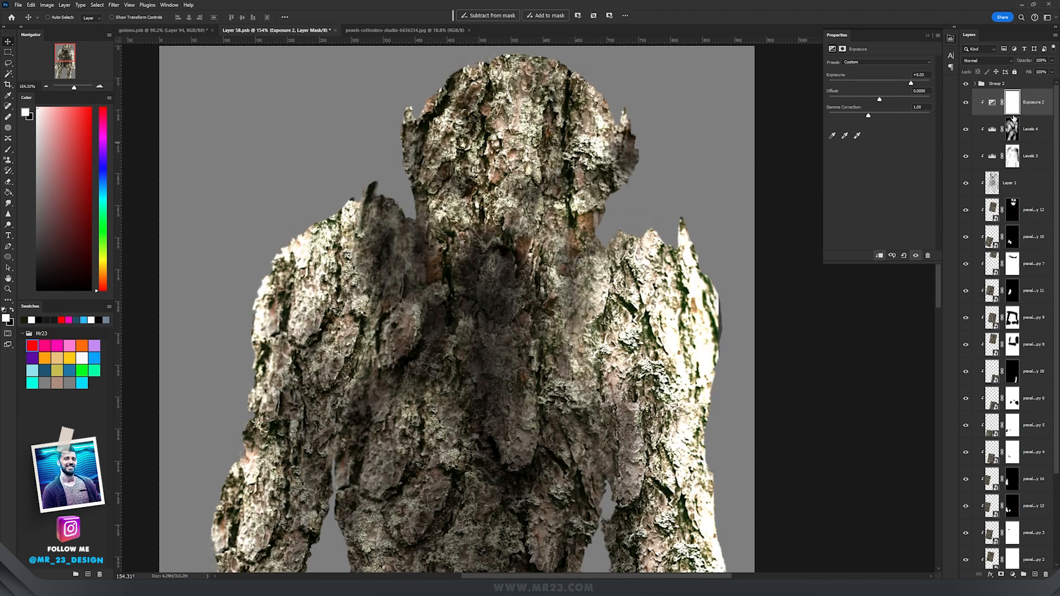
{"action": "left_click", "coordinate": [1013, 102]}
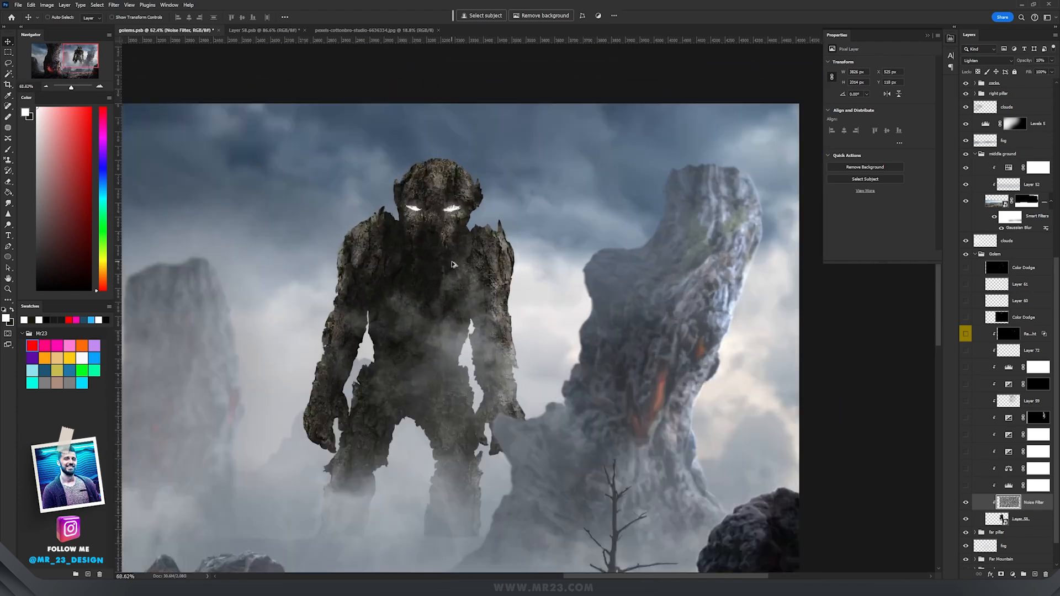
Apply a soft Gaussian Blur to the golem smart object and add a clipped Levels adjustment dimming it.
{"action": "left_click", "coordinate": [114, 5]}
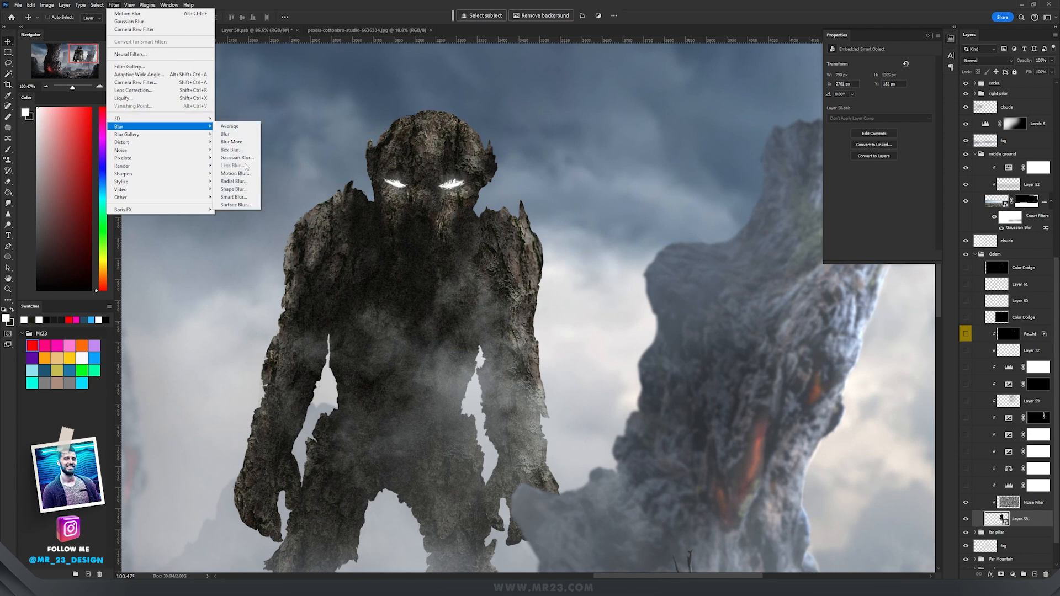
{"action": "left_click", "coordinate": [237, 157]}
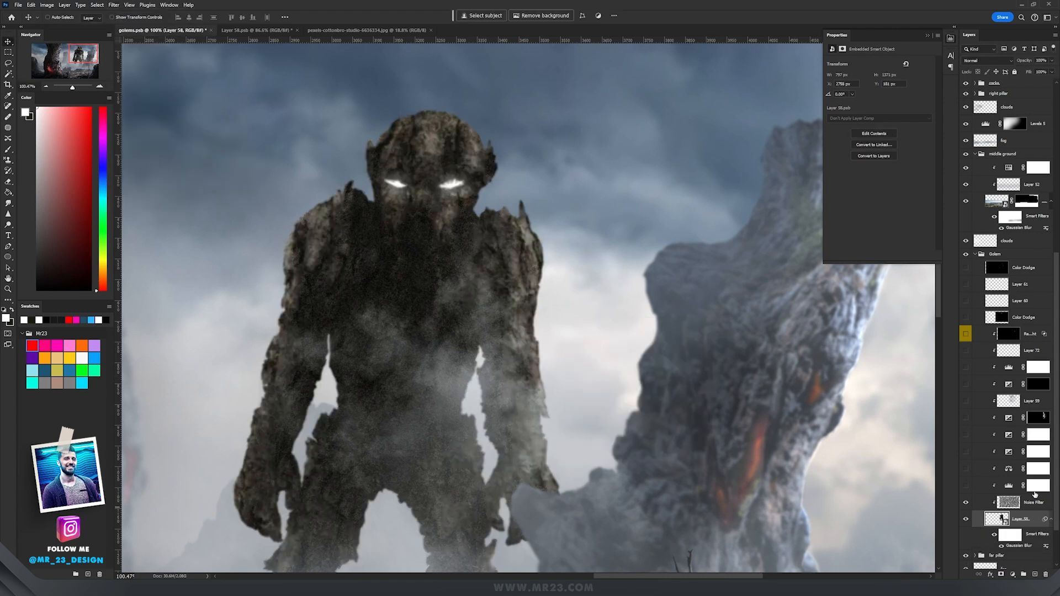
{"action": "left_click", "coordinate": [1005, 574]}
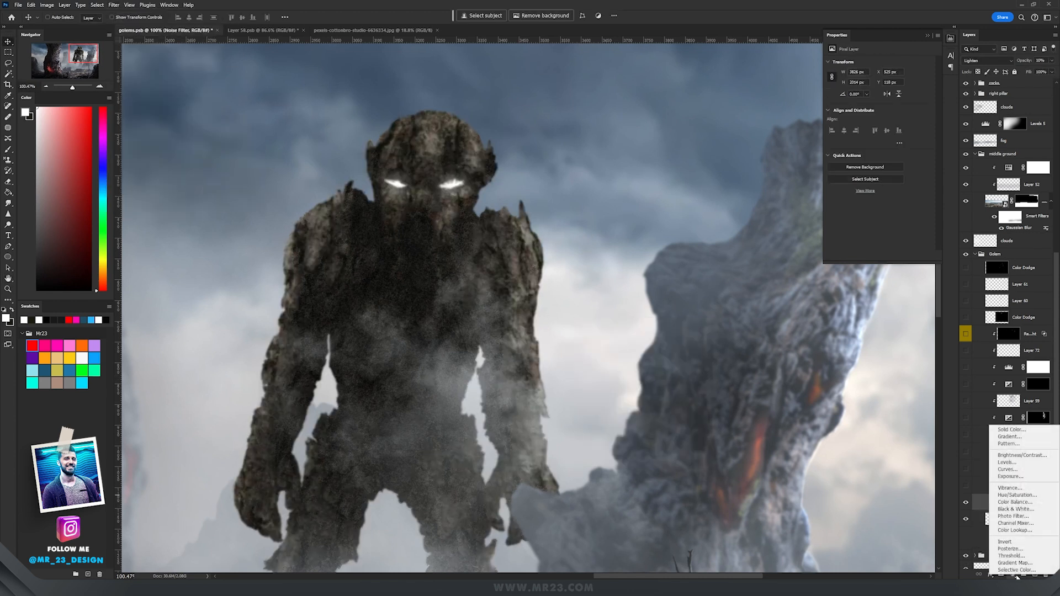
{"action": "left_click", "coordinate": [1007, 463]}
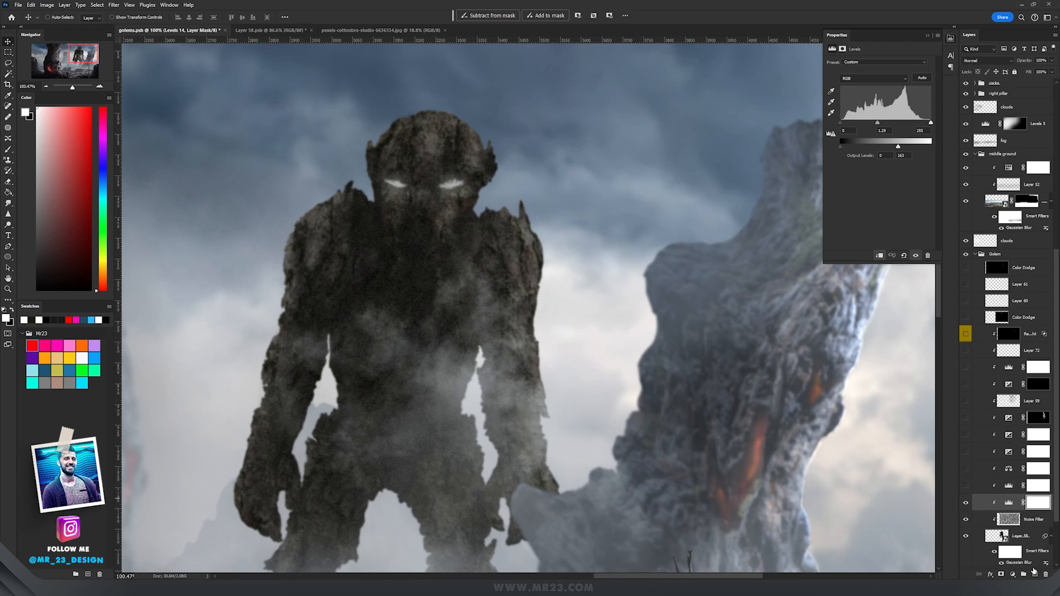
Add a Color Balance adjustment tinting the golem cool blue and change its blend mode.
{"action": "left_click", "coordinate": [1007, 501]}
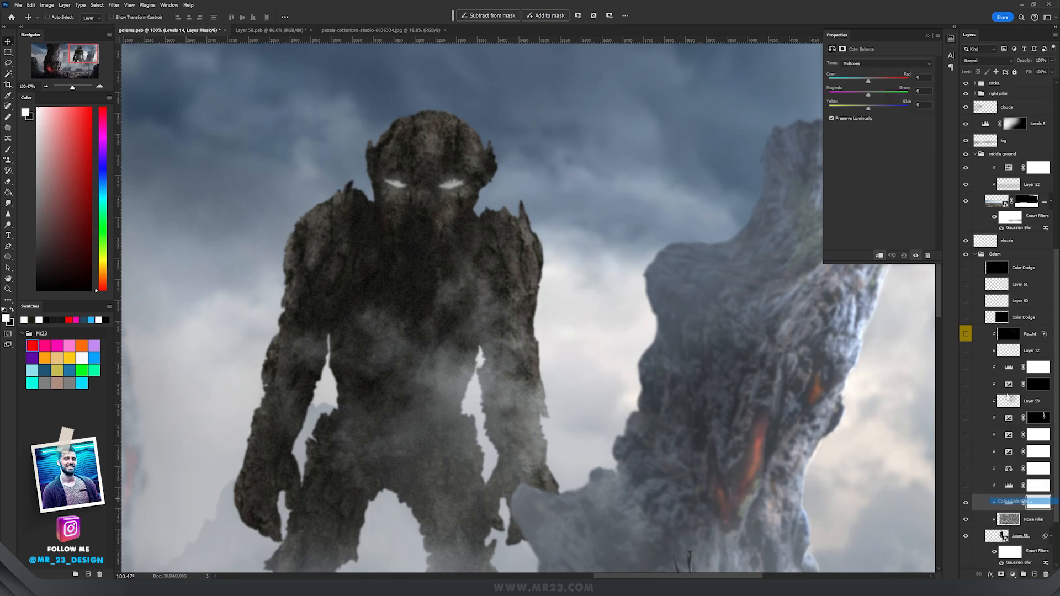
{"action": "left_click", "coordinate": [986, 59]}
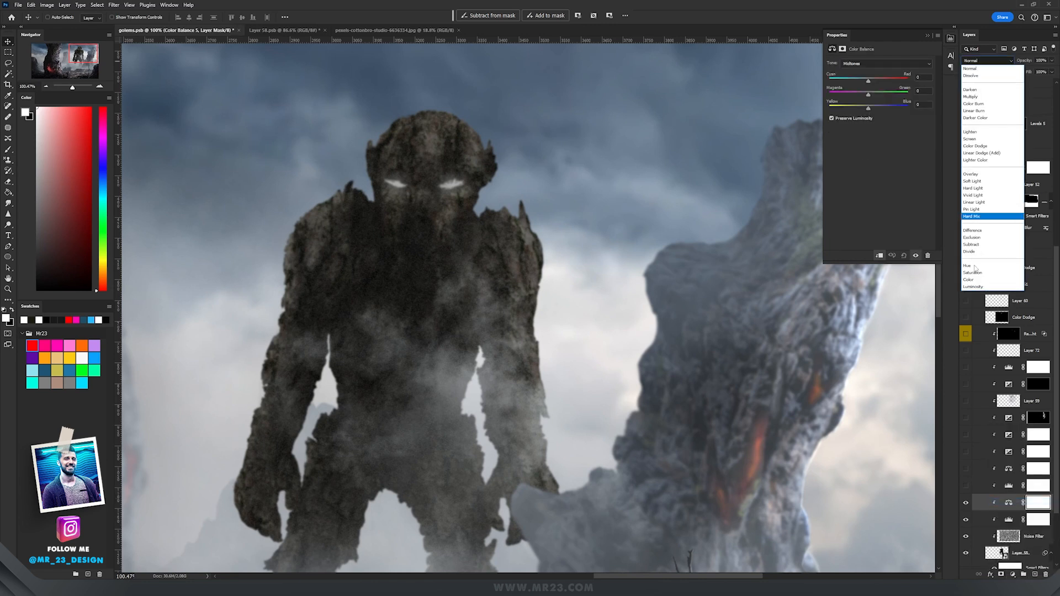
{"action": "left_click", "coordinate": [969, 279]}
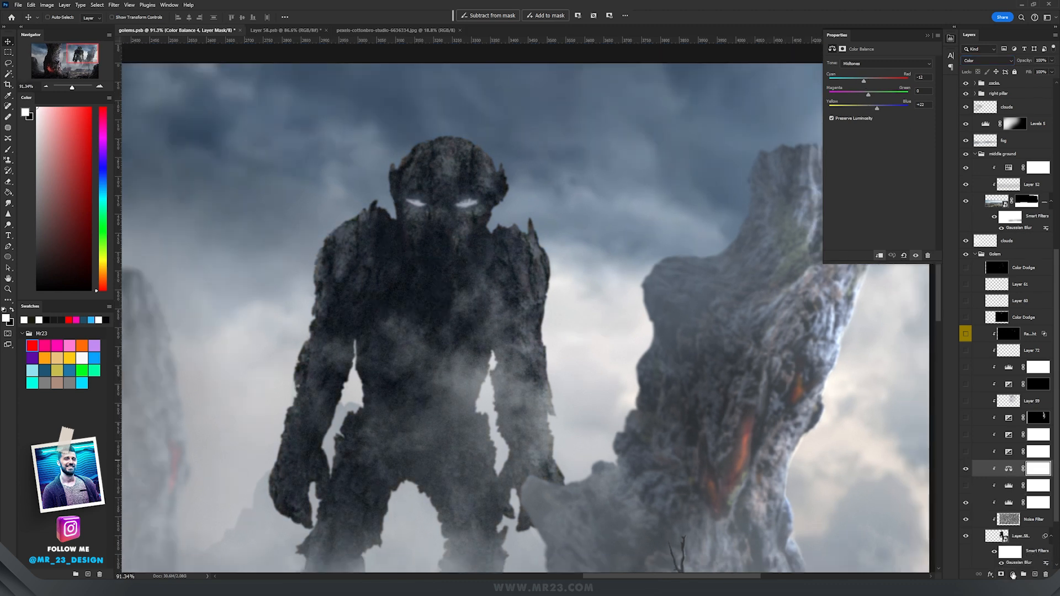
Add an Exposure adjustment lightening the golem and invert its mask in Properties.
{"action": "left_click", "coordinate": [990, 574]}
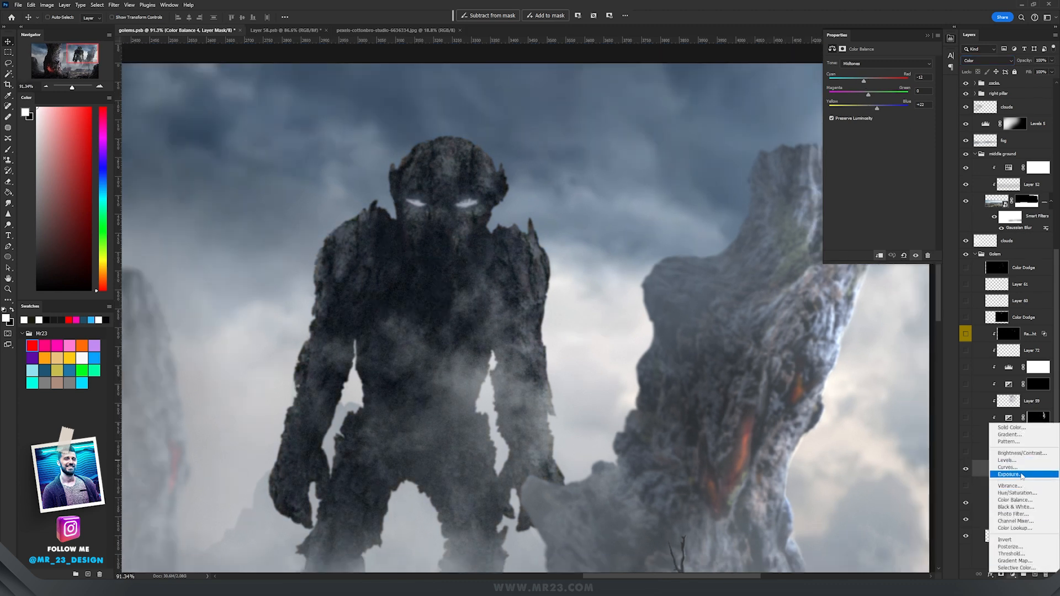
{"action": "left_click", "coordinate": [1010, 474]}
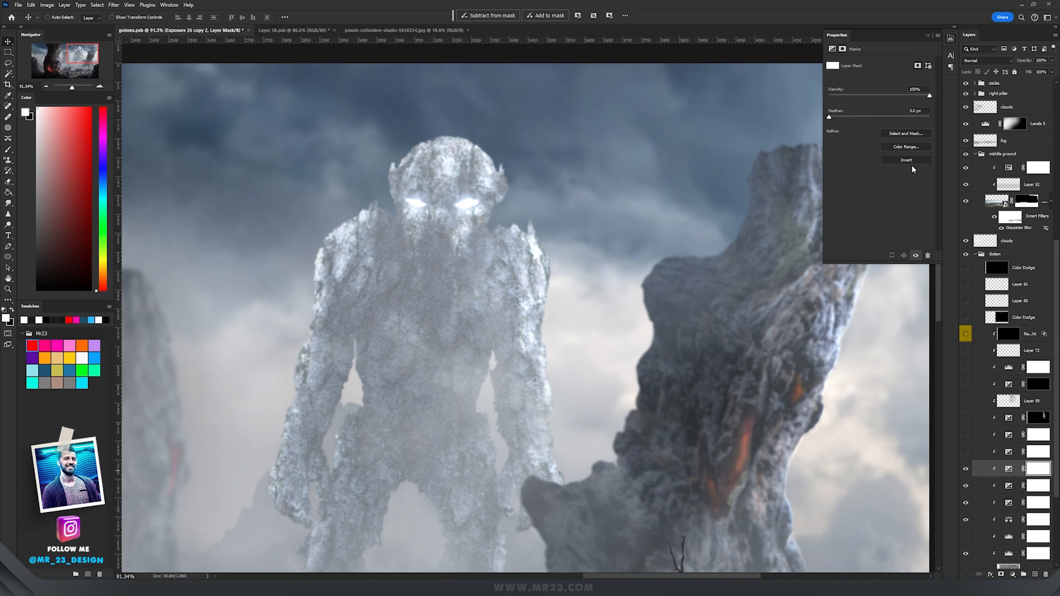
{"action": "left_click", "coordinate": [1007, 418]}
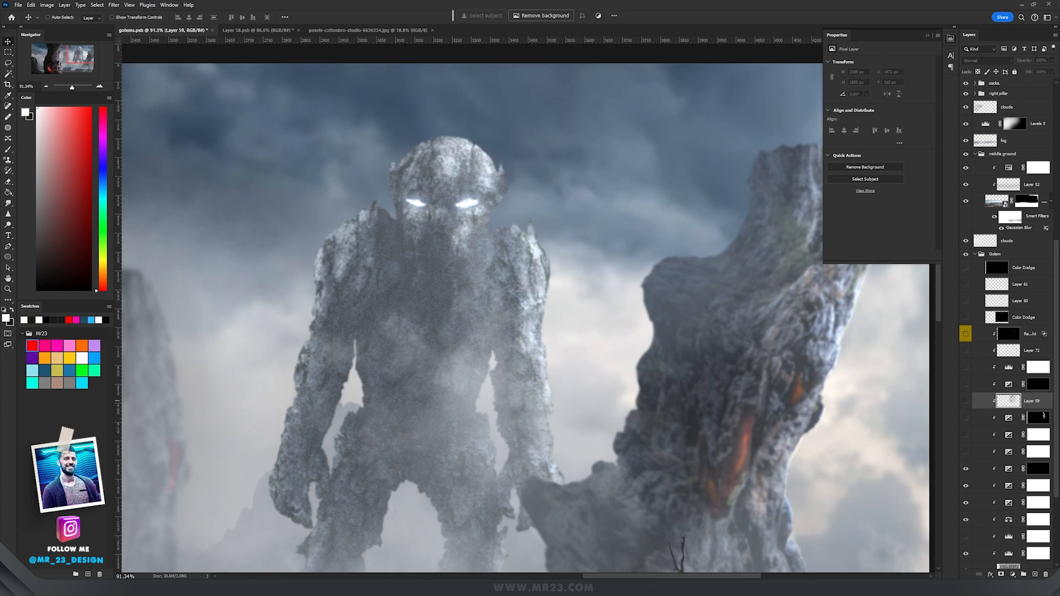
Add a new empty layer in the golem group just below the Reflective Light layer.
{"action": "left_click", "coordinate": [555, 257]}
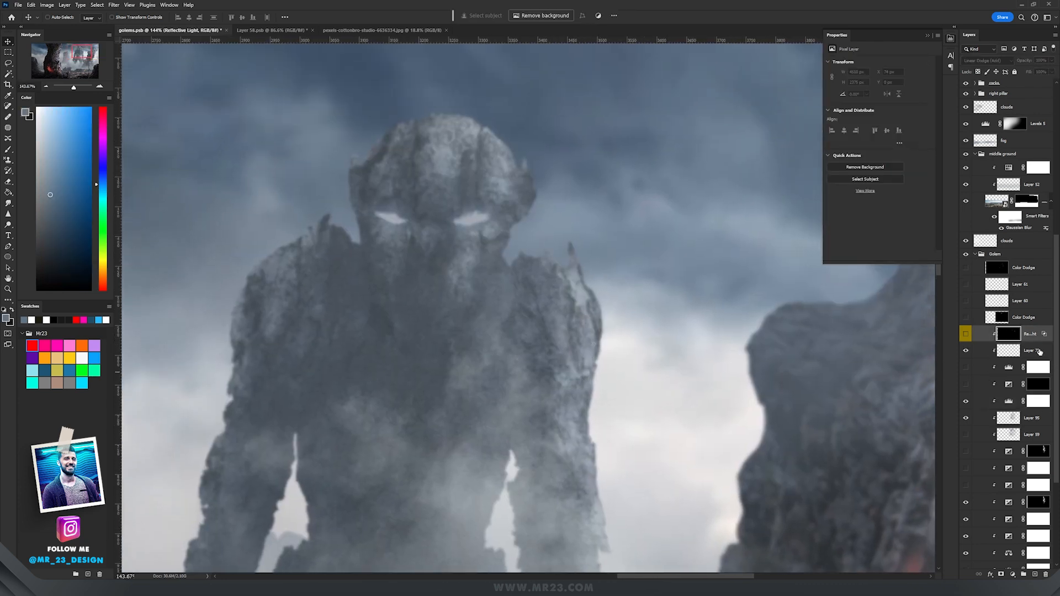
{"action": "left_click", "coordinate": [1033, 350]}
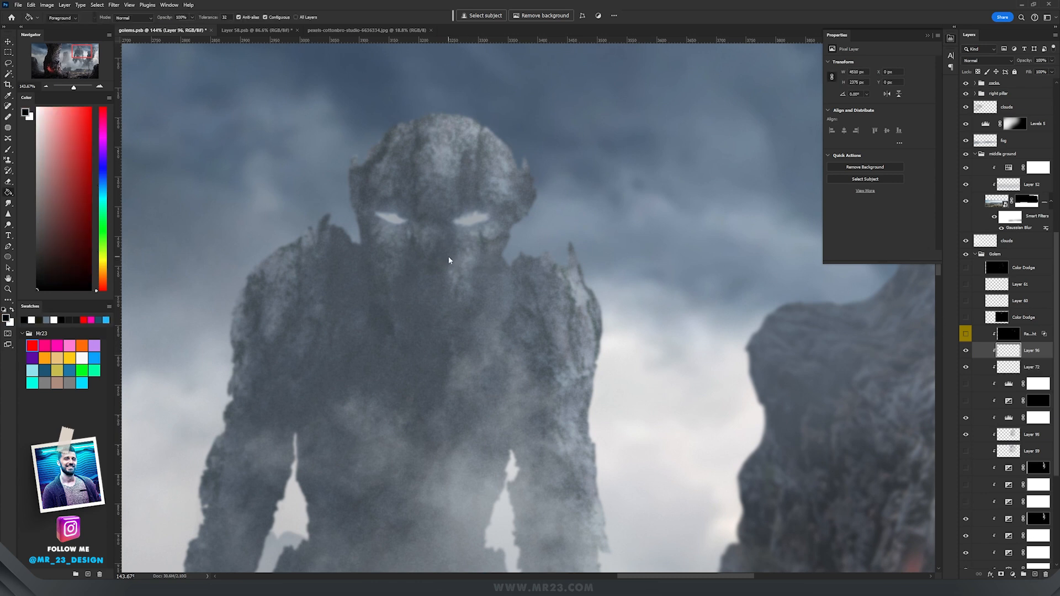
Fill the layer with black, set it to Linear Dodge (Add), and confirm its Blending Options.
{"action": "left_click", "coordinate": [985, 59]}
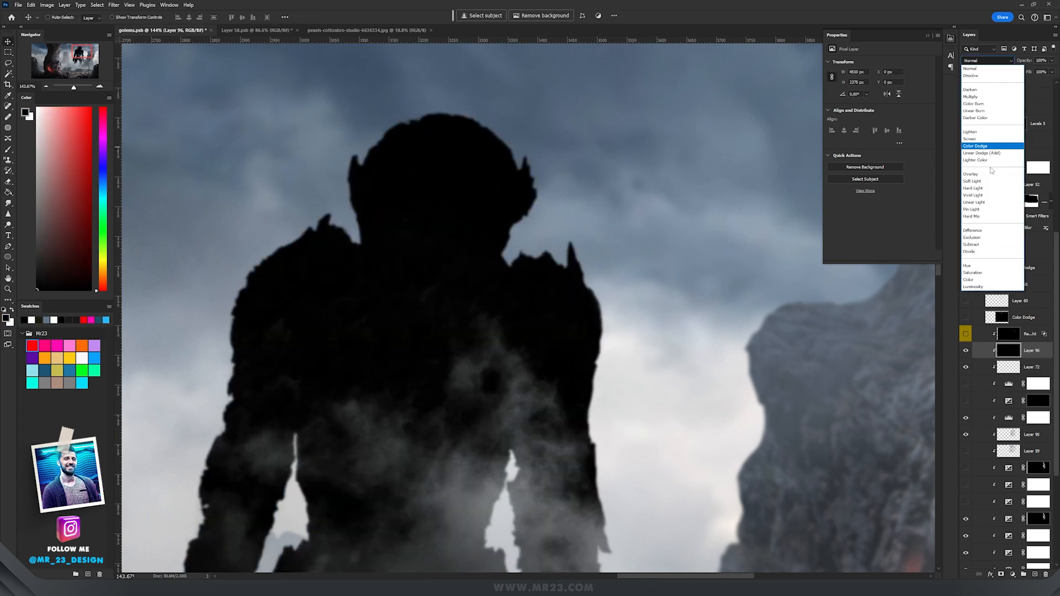
{"action": "left_click", "coordinate": [981, 152]}
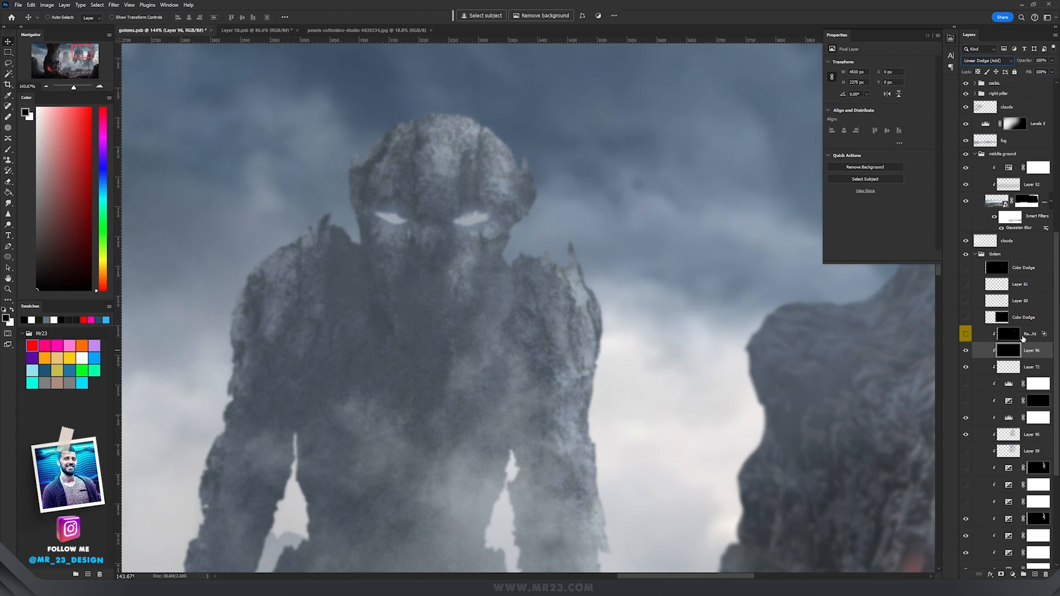
{"action": "double_click", "coordinate": [1008, 351]}
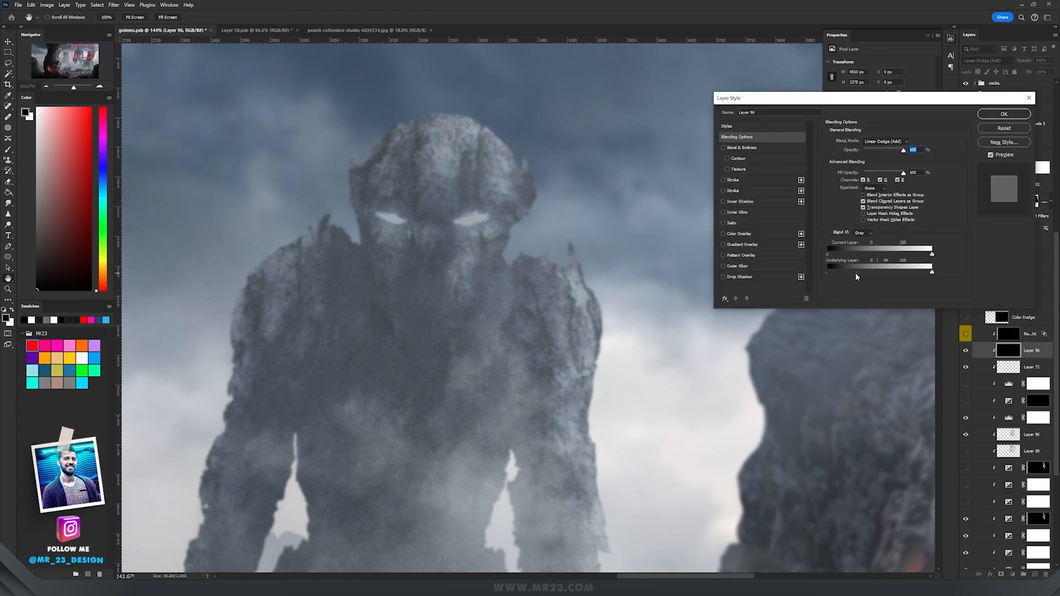
{"action": "left_click", "coordinate": [1004, 113]}
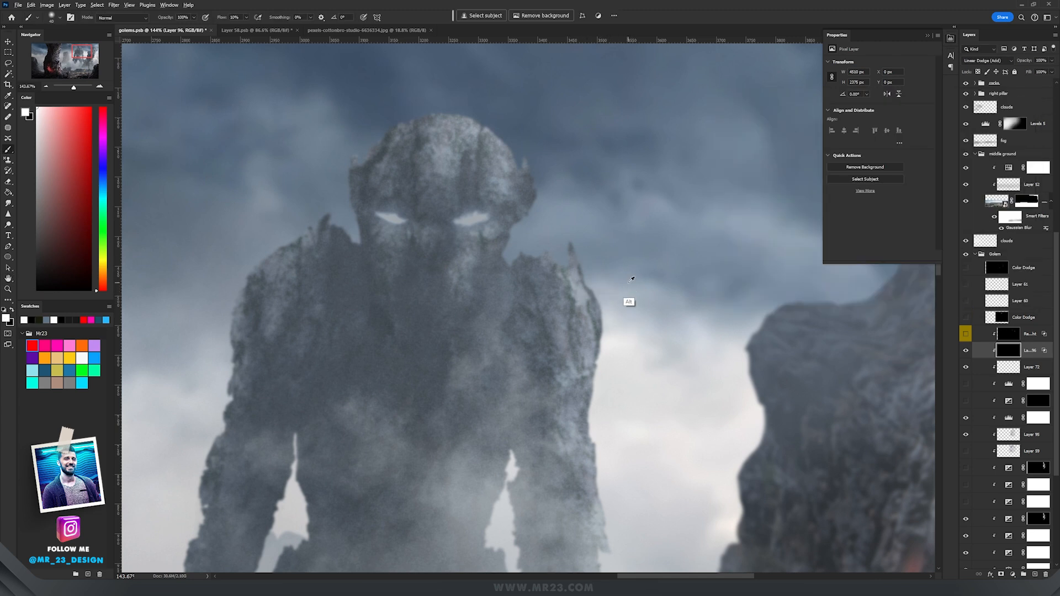
{"action": "scroll", "scroll_direction": "up", "scroll_amount": 3}
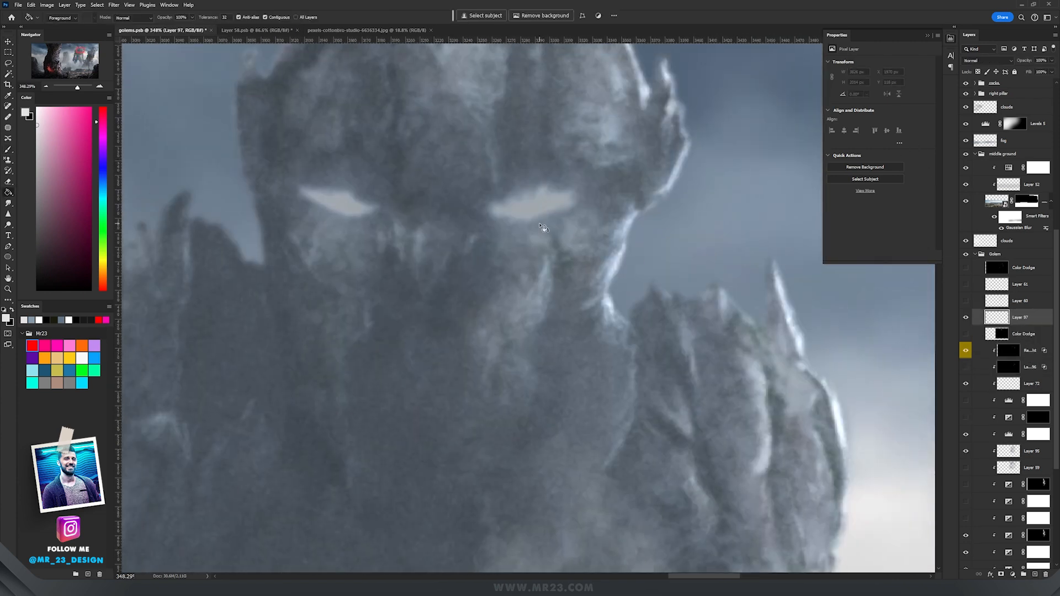
Fill a new layer with black, set it to Color Dodge, and brush orange glow over the left eye.
{"action": "left_click", "coordinate": [988, 60]}
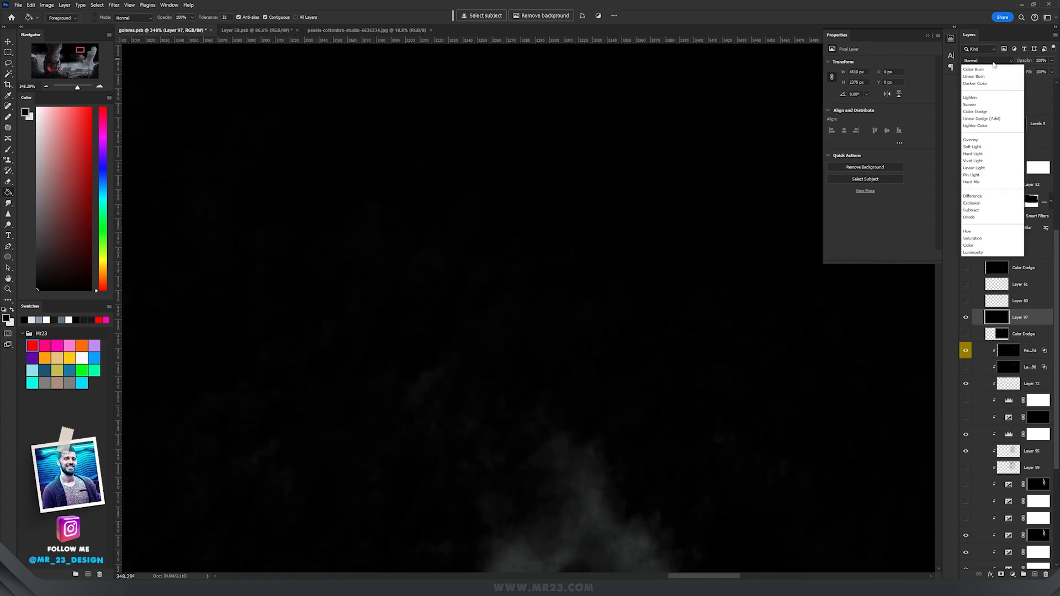
{"action": "left_click", "coordinate": [975, 145]}
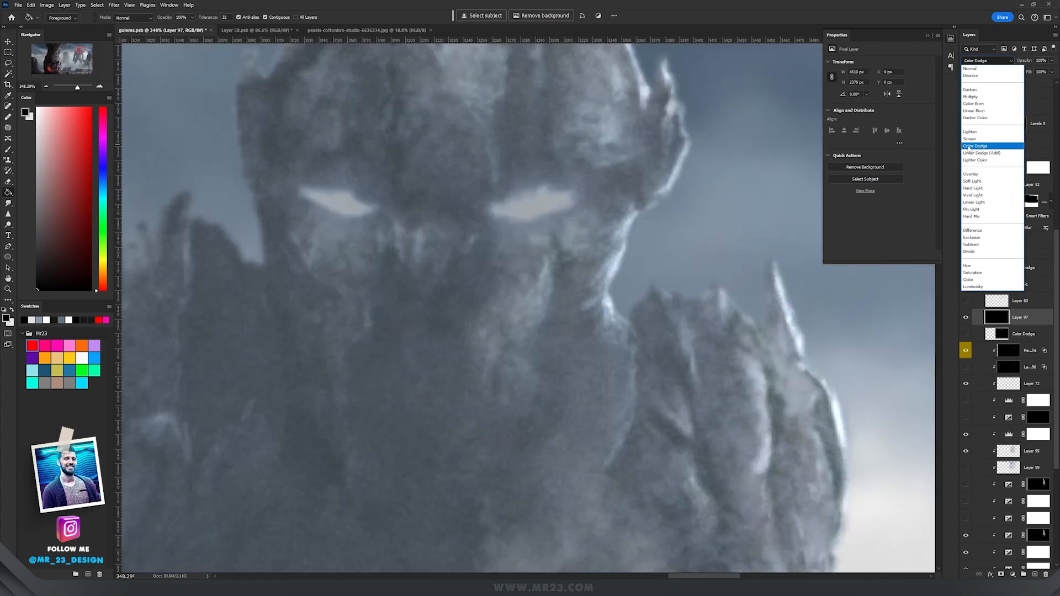
{"action": "left_click", "coordinate": [975, 146]}
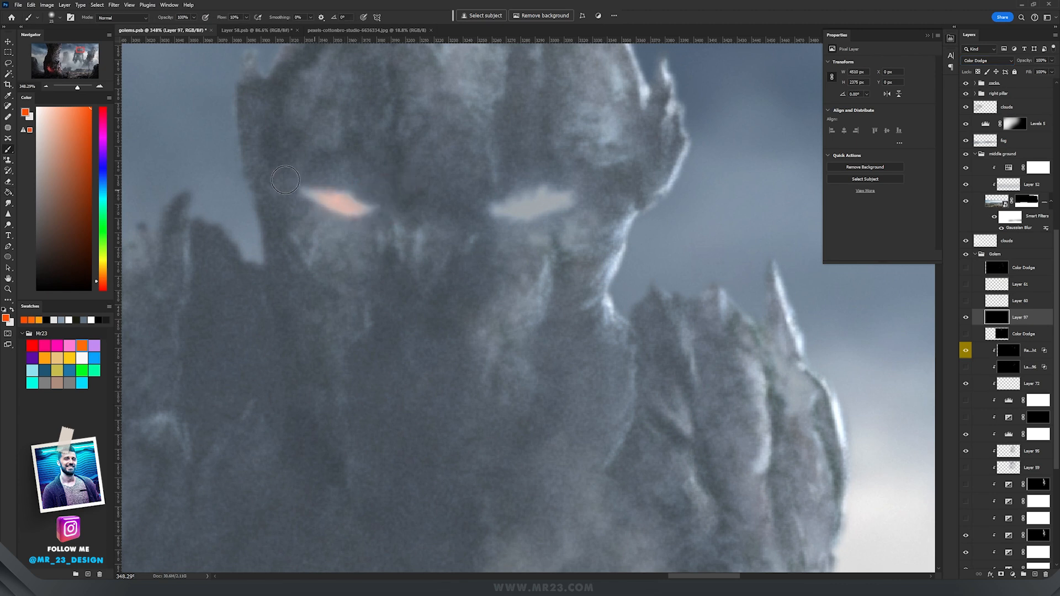
{"action": "left_click_drag", "start_coordinate": [286, 181], "coordinate": [347, 205]}
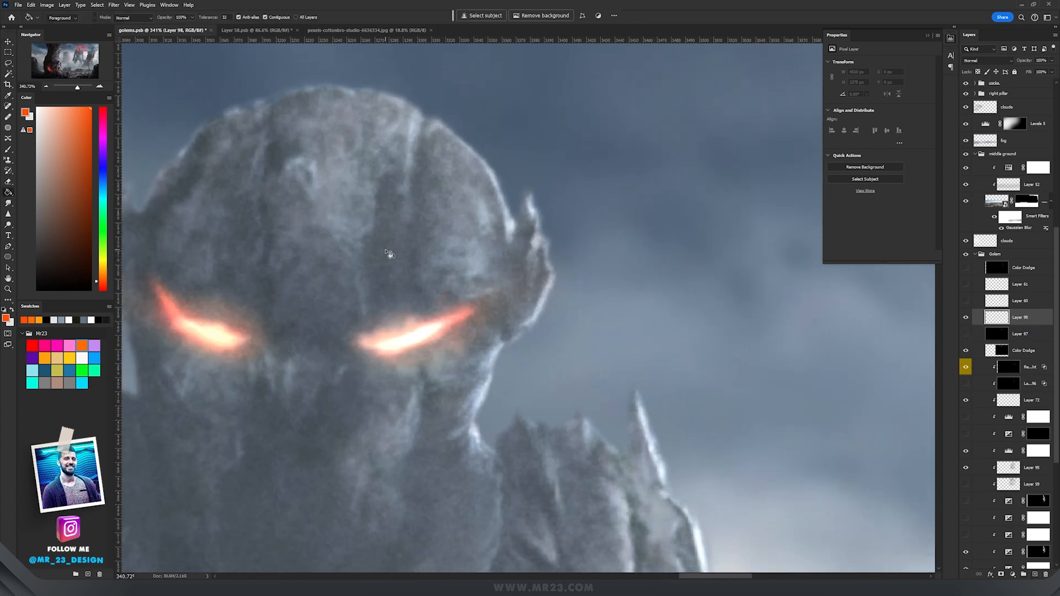
Fill a second new layer with black and set it to Color Dodge over the glowing eyes.
{"action": "left_click", "coordinate": [988, 60]}
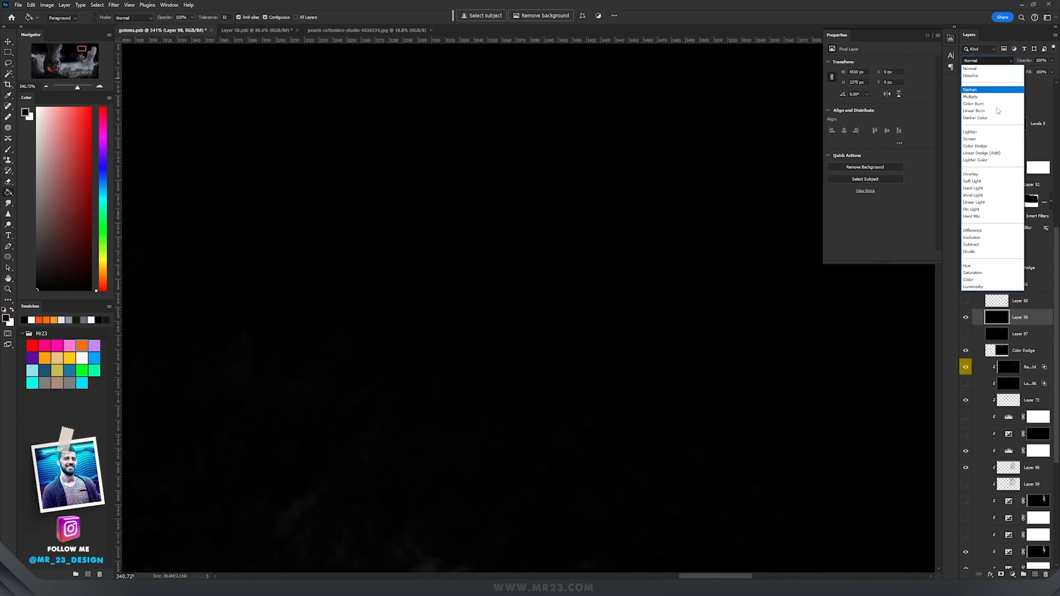
{"action": "left_click", "coordinate": [975, 145]}
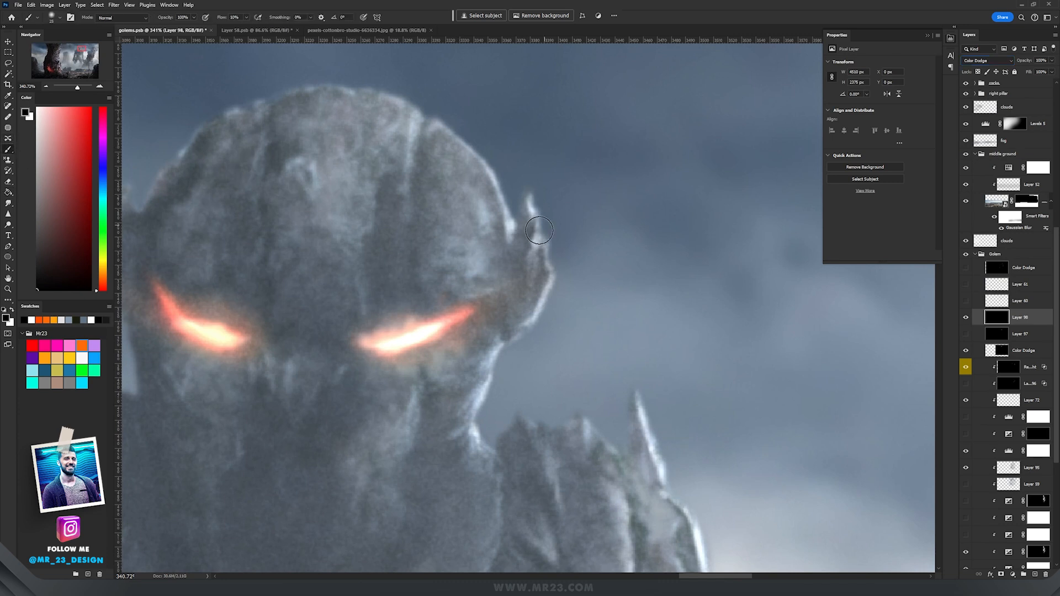
{"action": "mouse_move", "coordinate": [574, 185]}
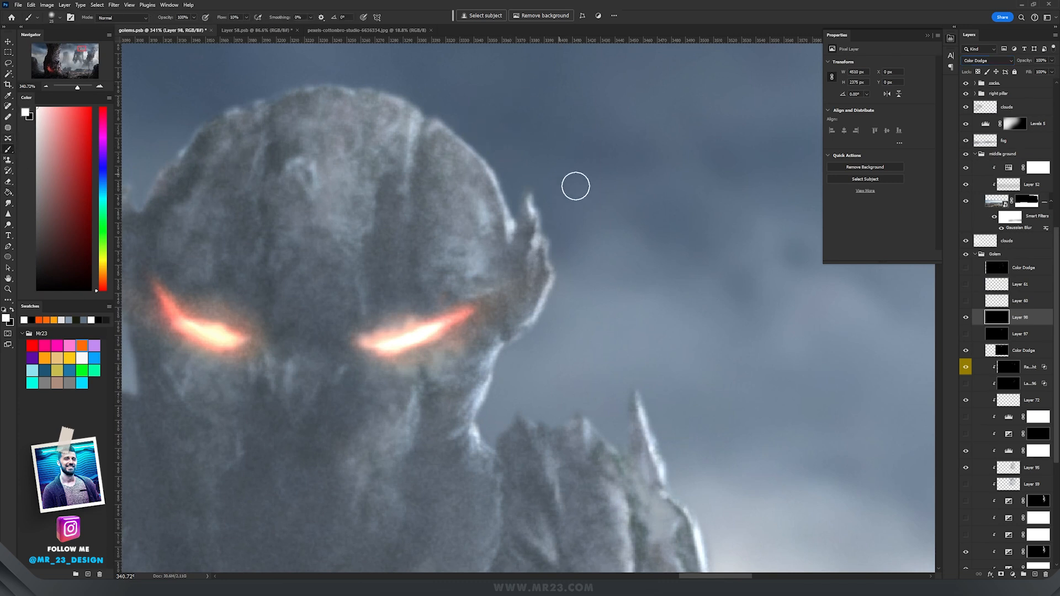